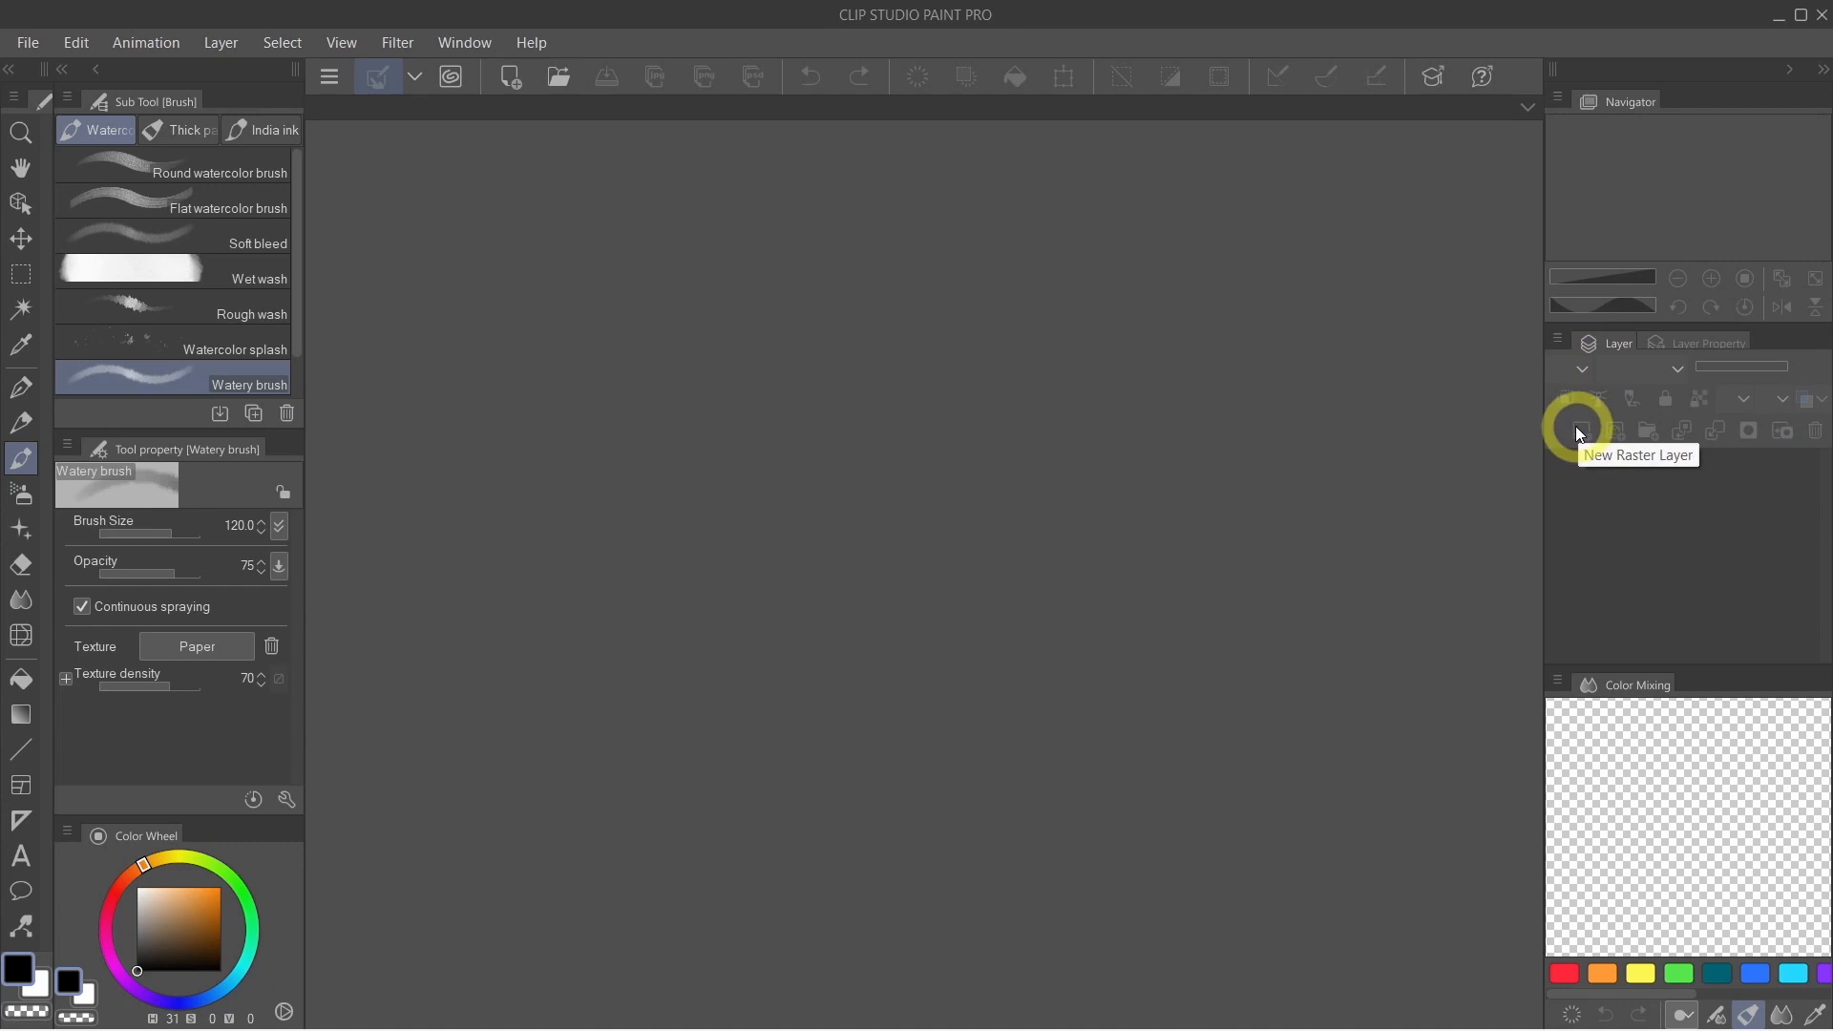
pyautogui.moveTo(1674, 502)
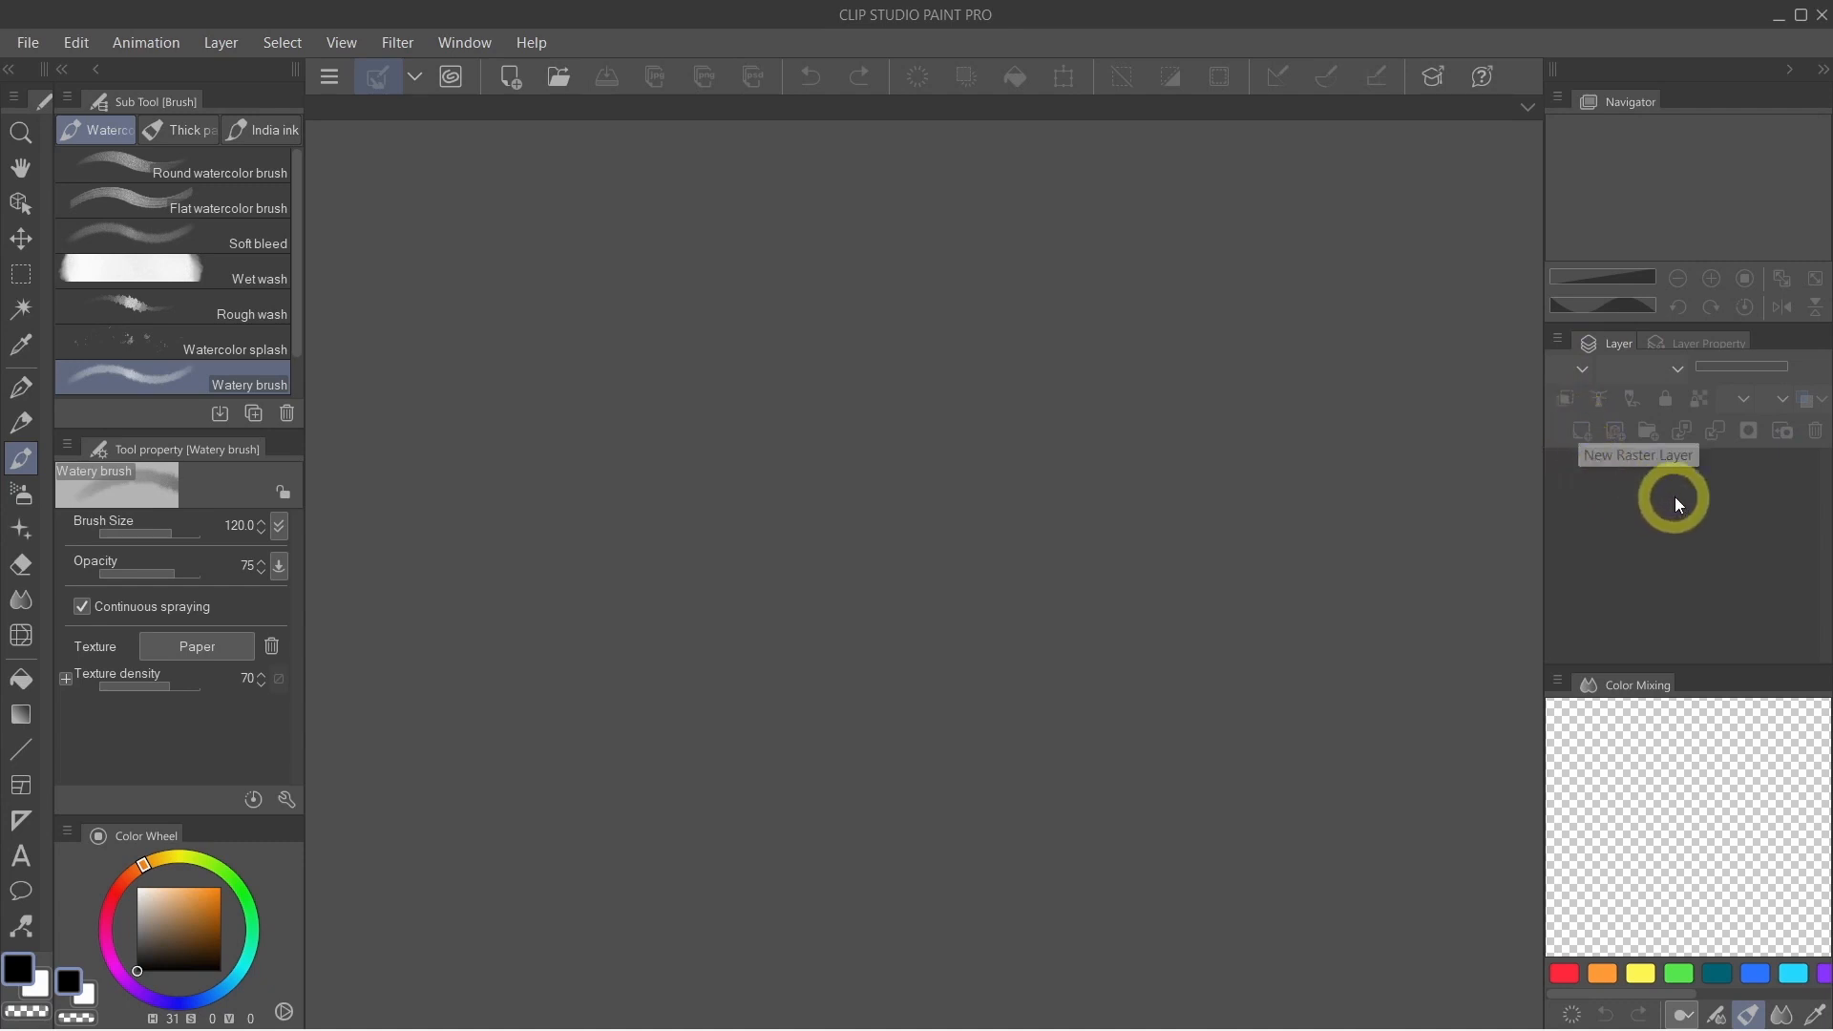
pyautogui.moveTo(1814, 429)
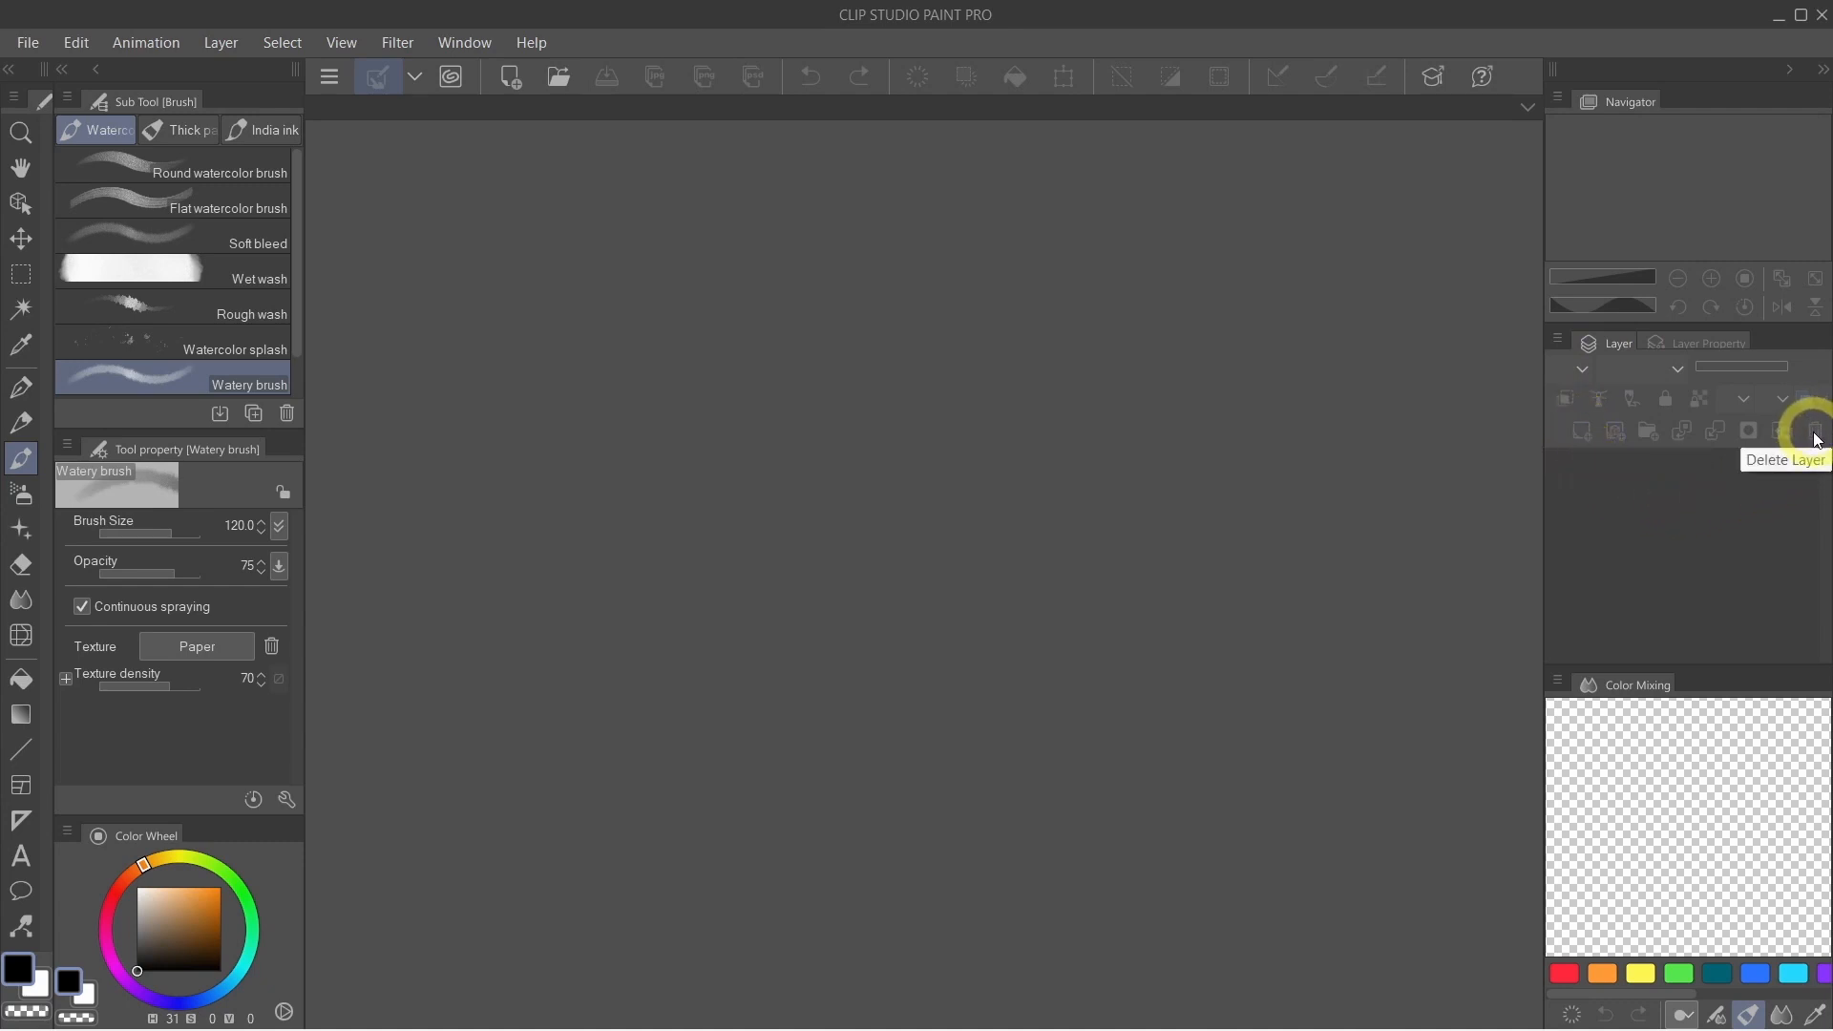
pyautogui.moveTo(1620, 374)
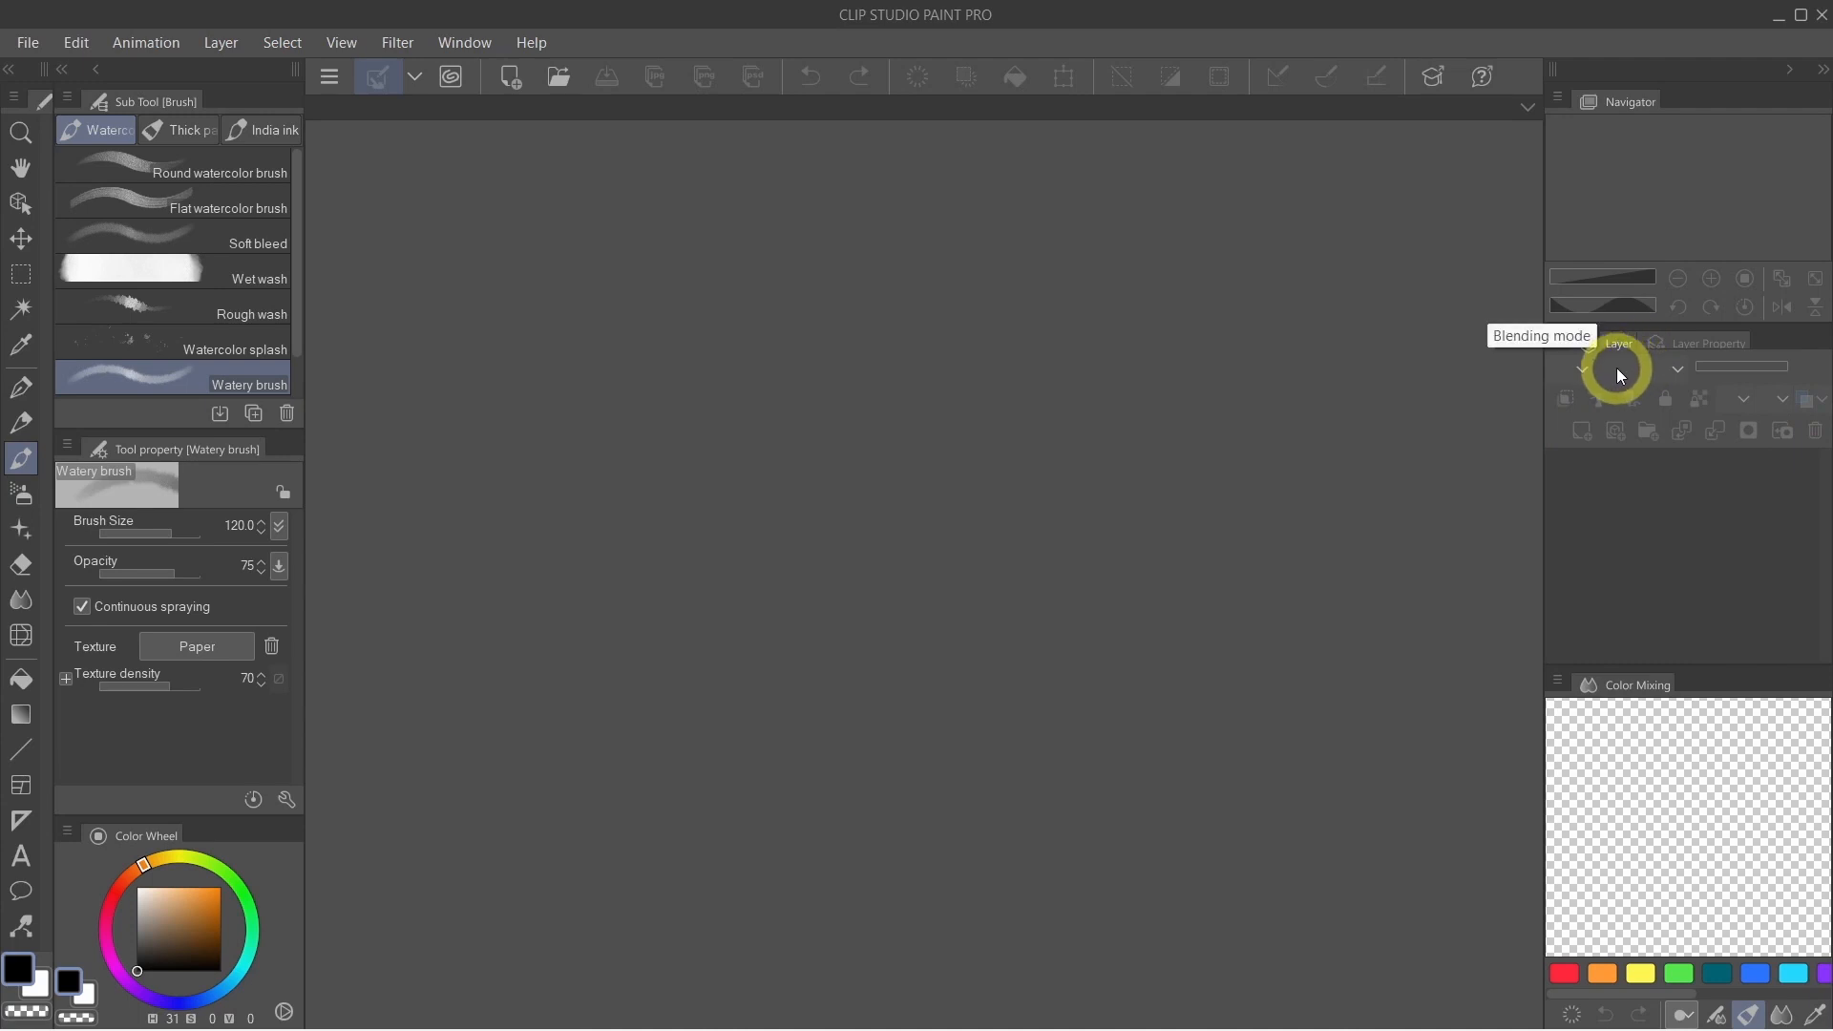
pyautogui.moveTo(1766, 374)
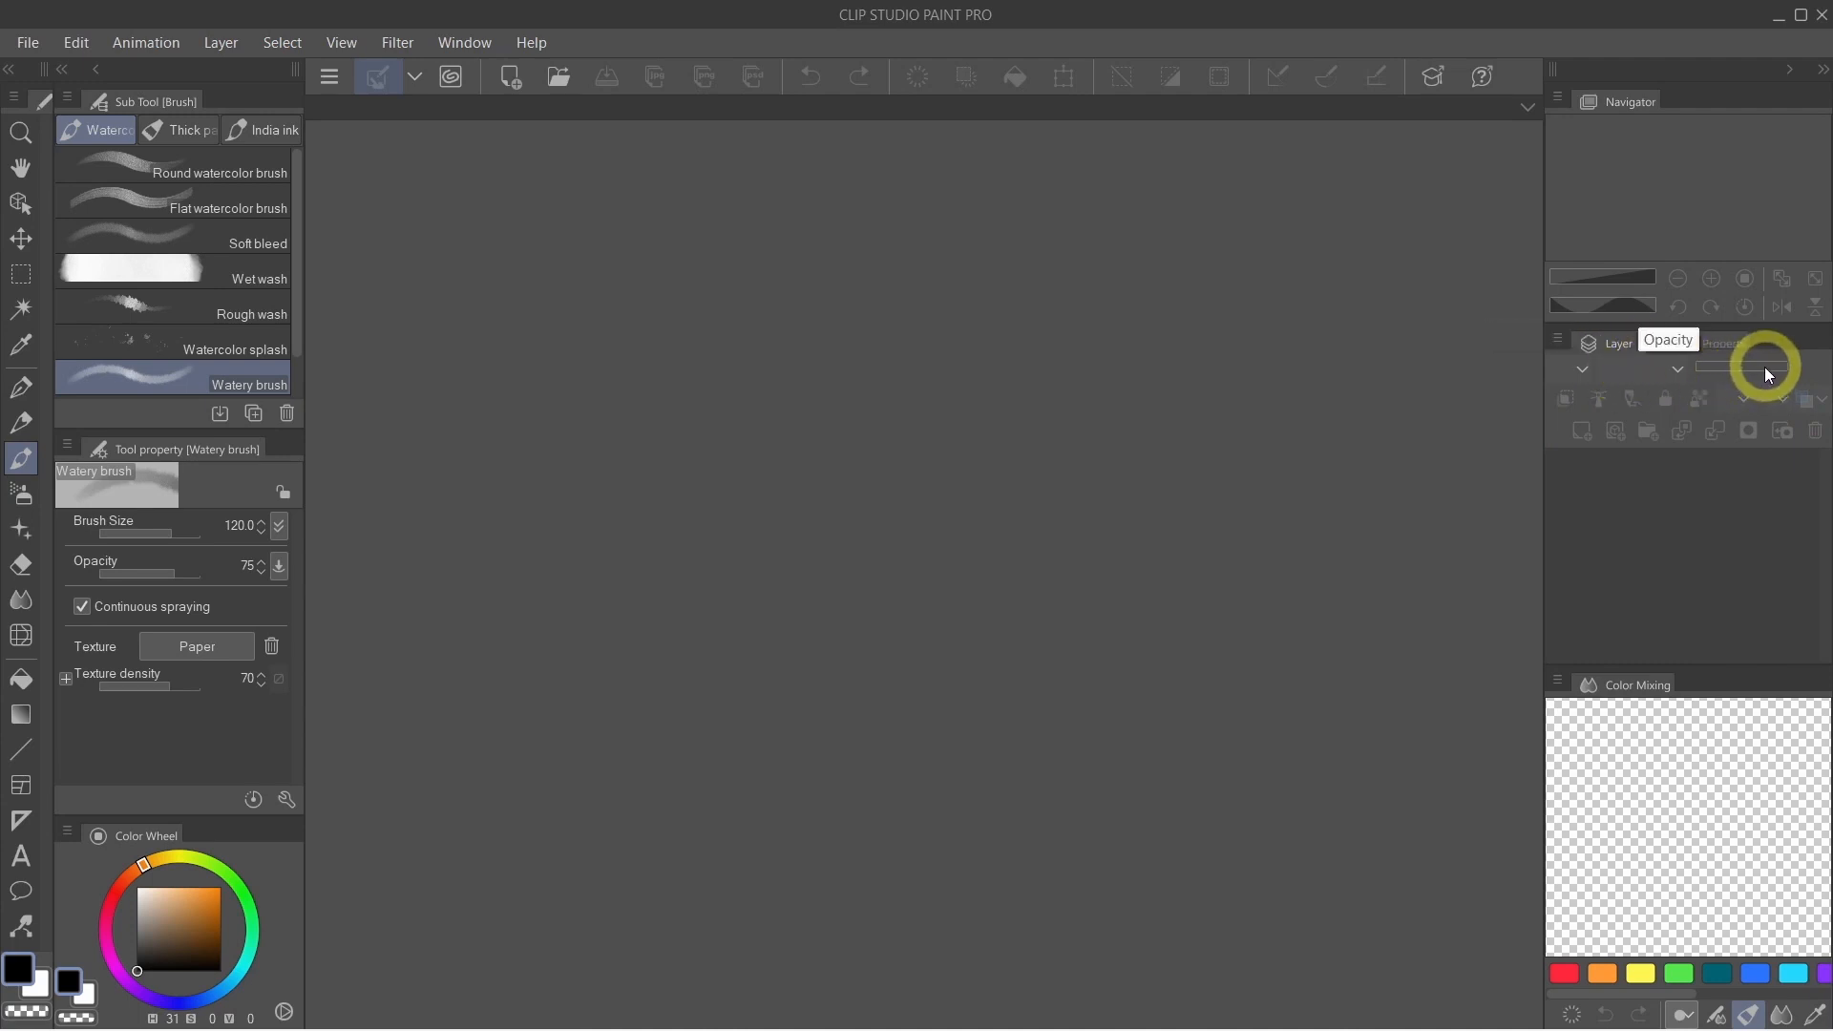